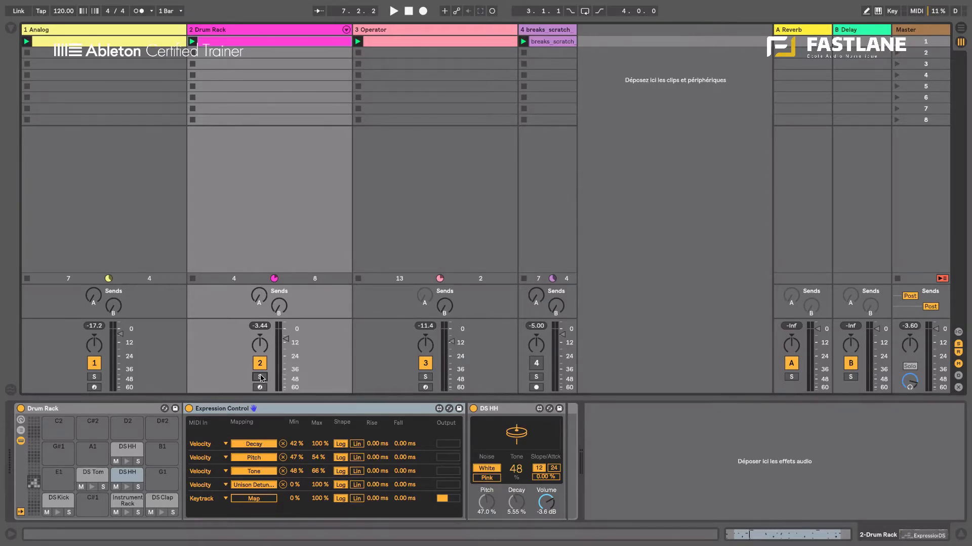
Step: Play the set and show the breaks_scratch track's EQ Eight and Envelope Follower chain
click(393, 10)
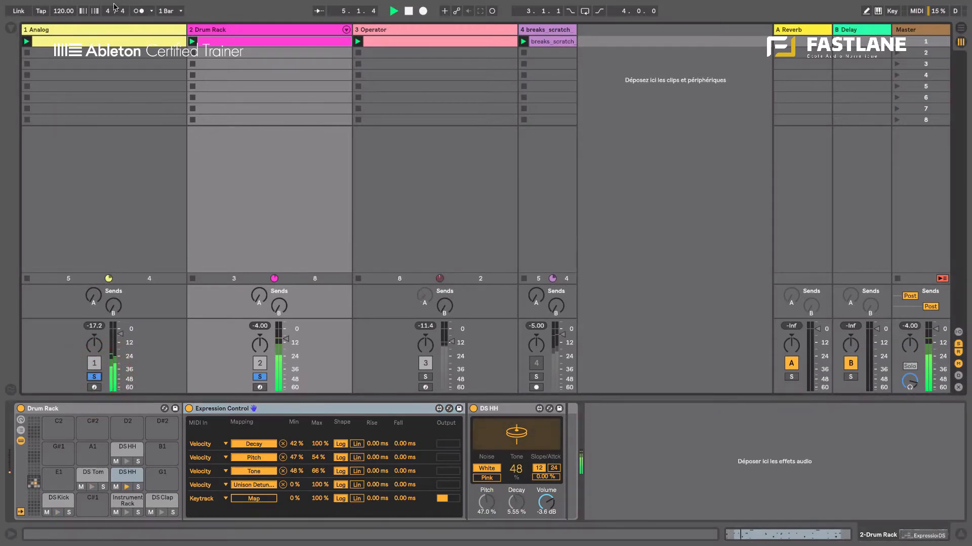
click(38, 29)
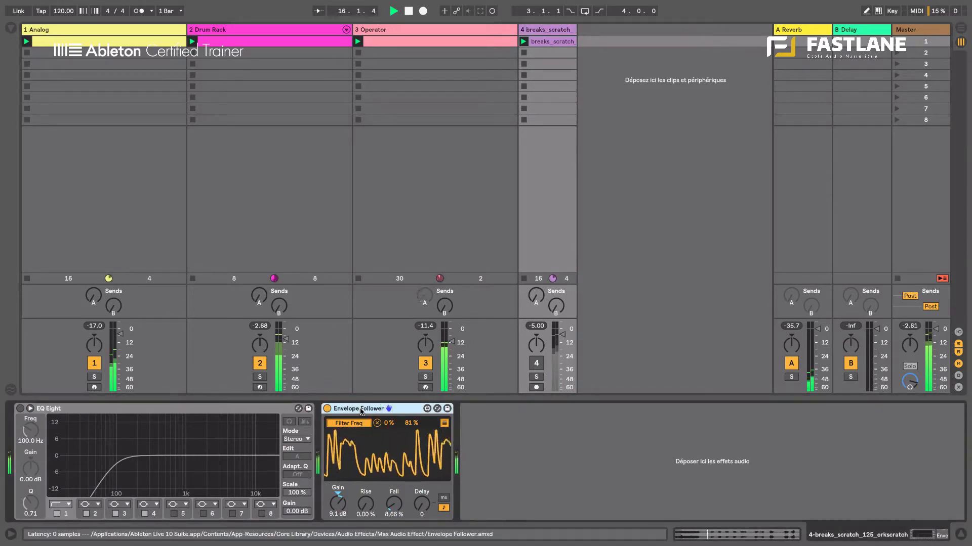
Step: Stop playback and add a new MIDI track holding an empty two-bar MIDI clip
click(423, 10)
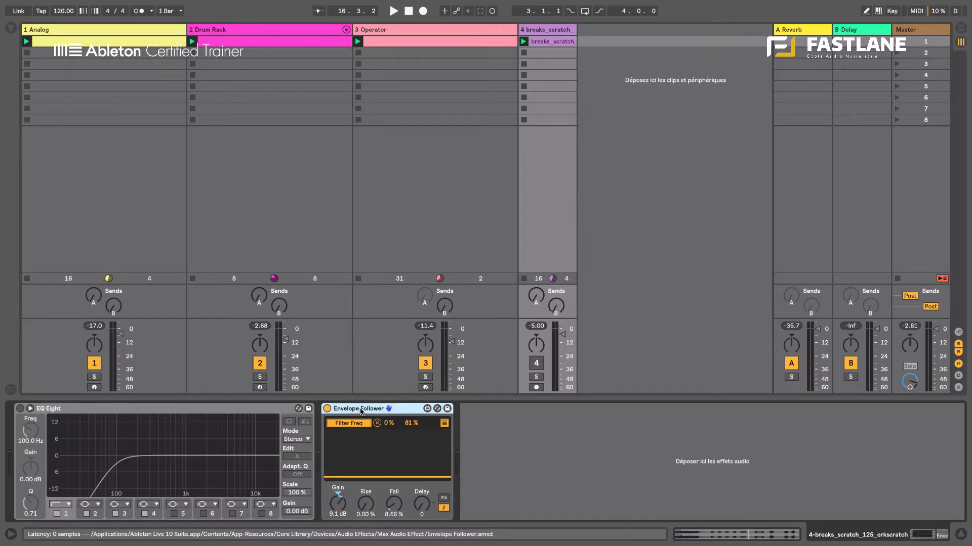
click(606, 30)
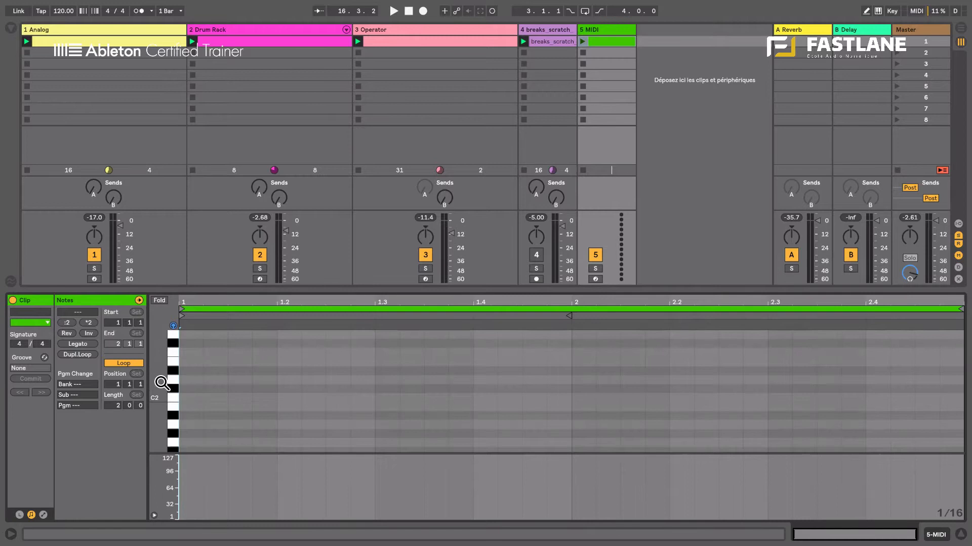
Step: Load Operator on track 5 and enable its pitch envelope at 22%
click(363, 382)
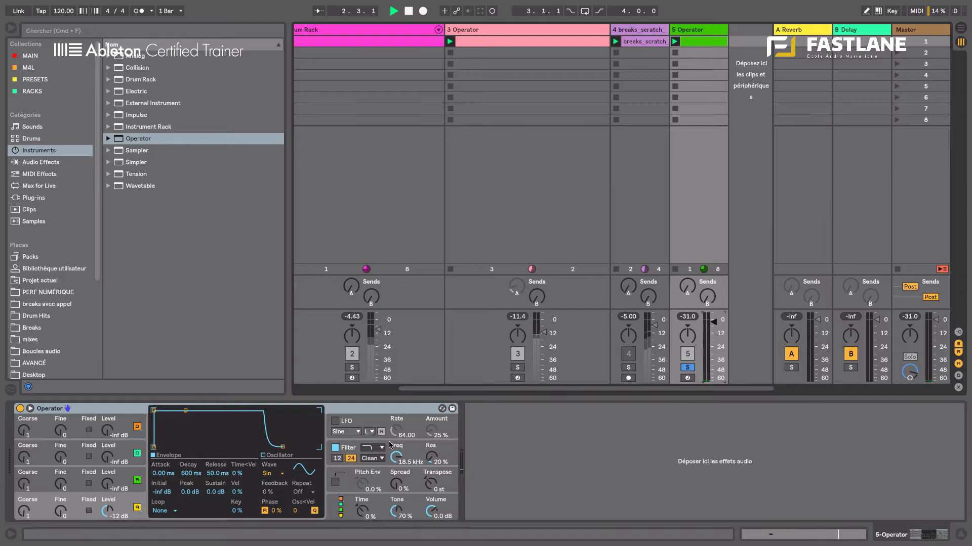
click(393, 10)
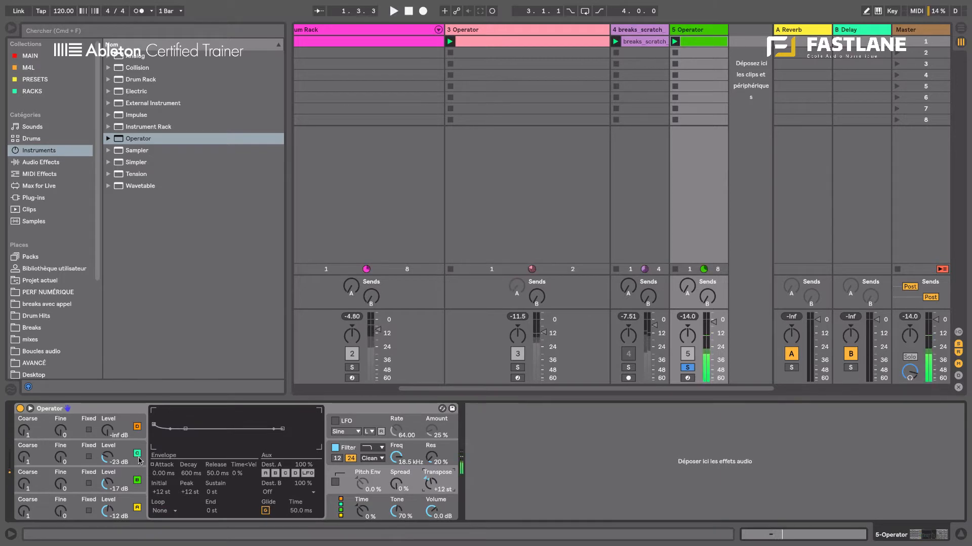
click(335, 482)
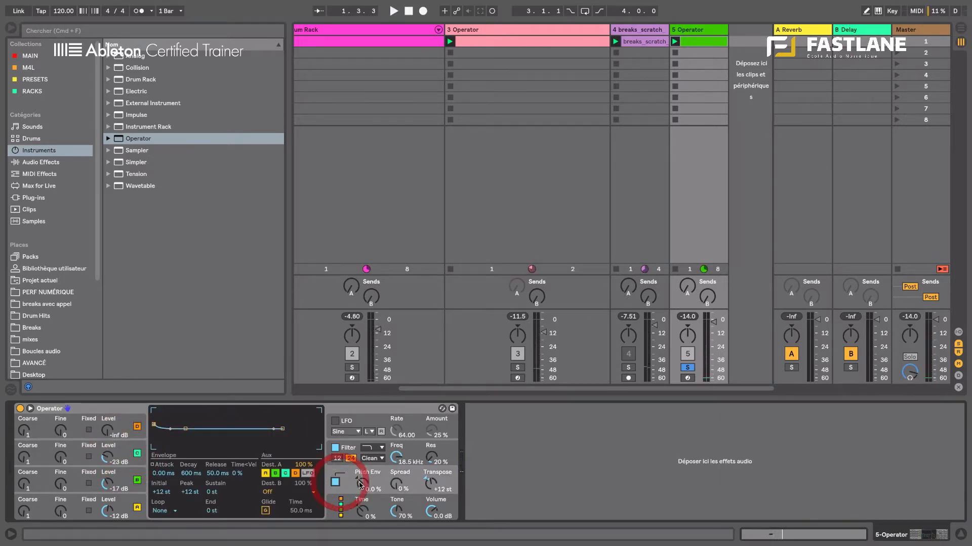
drag(368, 487, 369, 471)
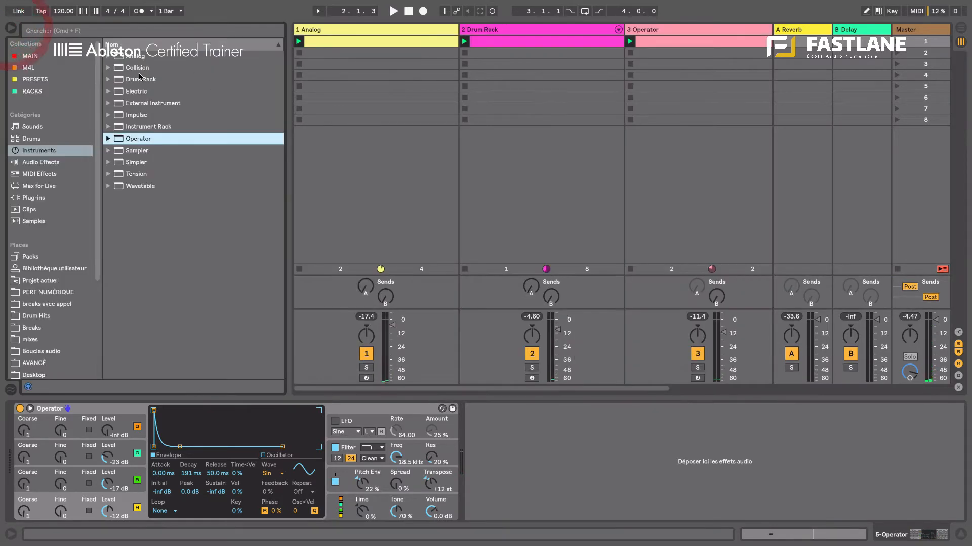
Step: Add Note Echo.amxd from Max for Live MIDI effects in front of Operator
click(39, 187)
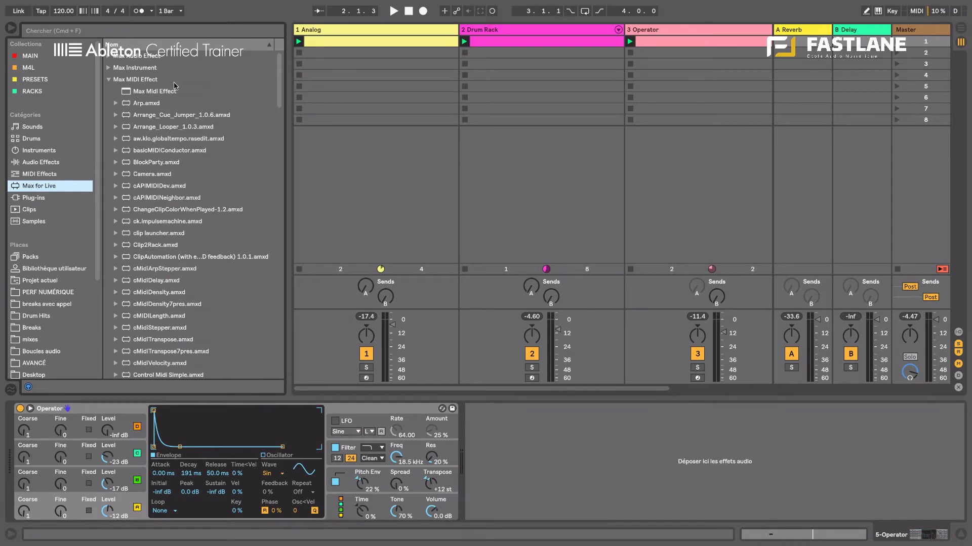
scroll(down, 3)
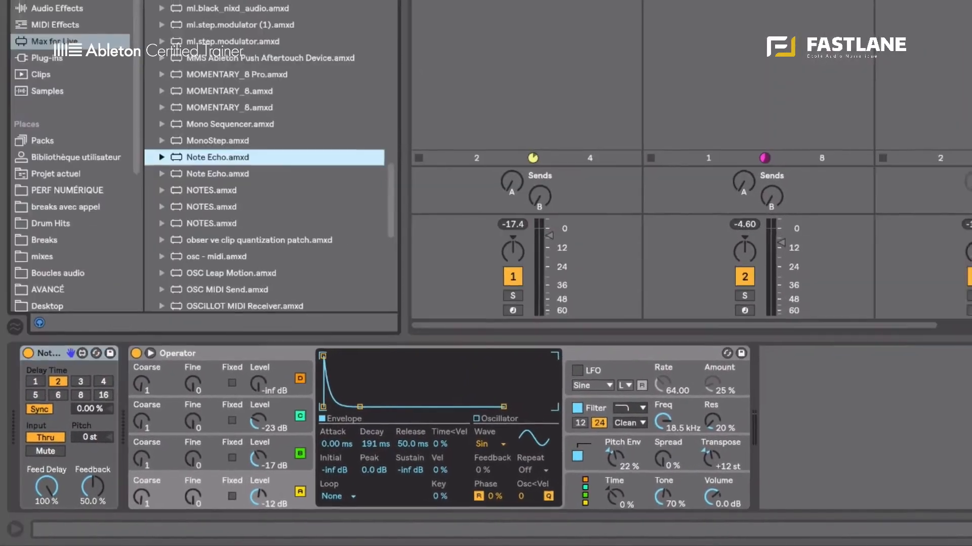
scroll(down, 3)
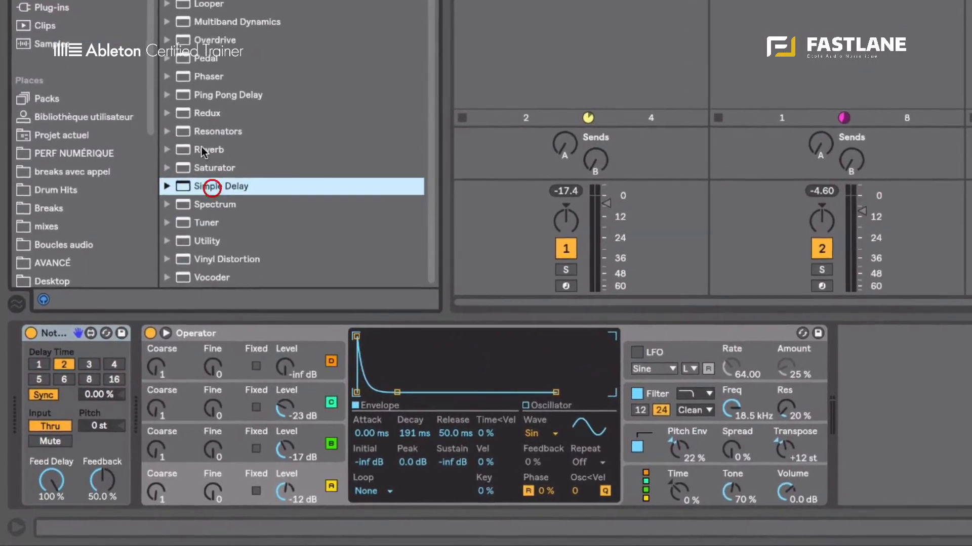
double_click(229, 187)
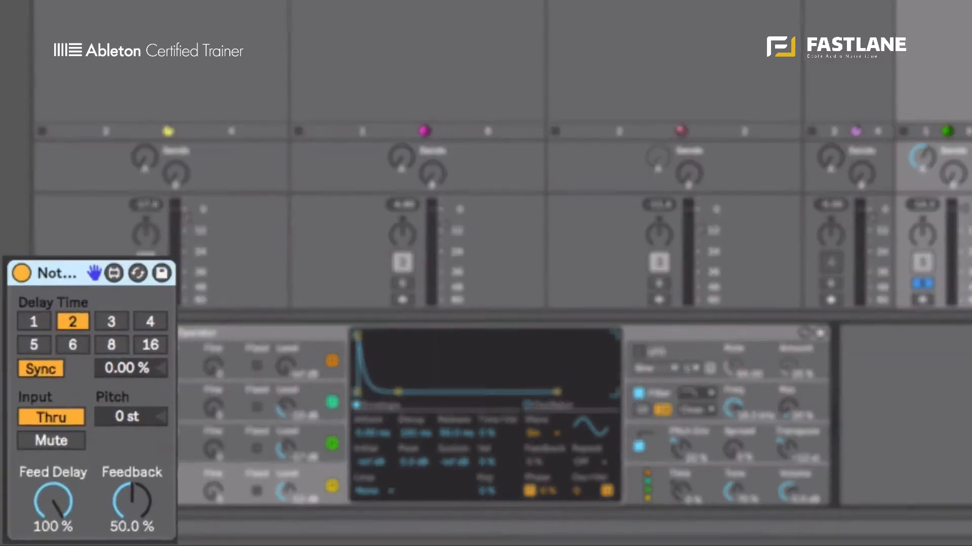
Step: Audition Note Echo delay times 3, 8, 16, 8, 4 and settle on 1
click(111, 322)
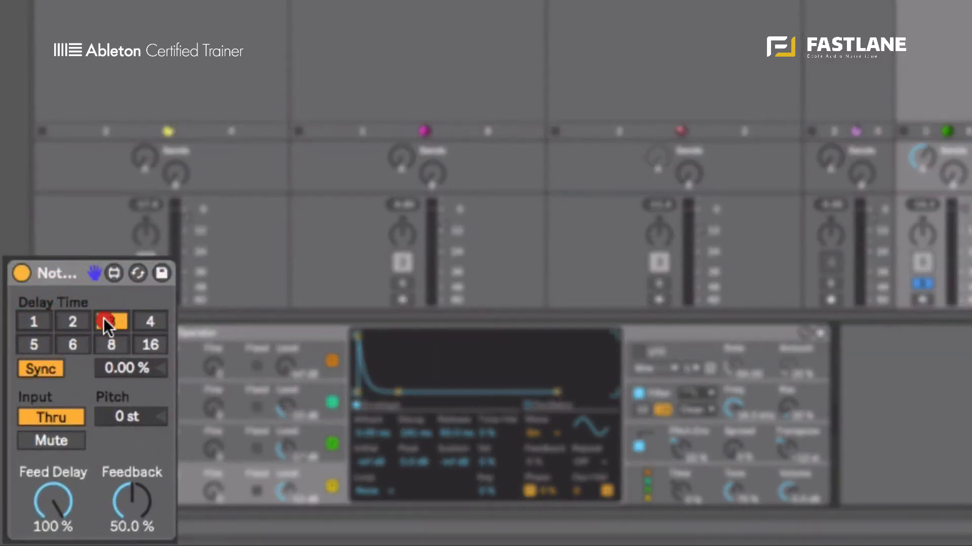
click(111, 344)
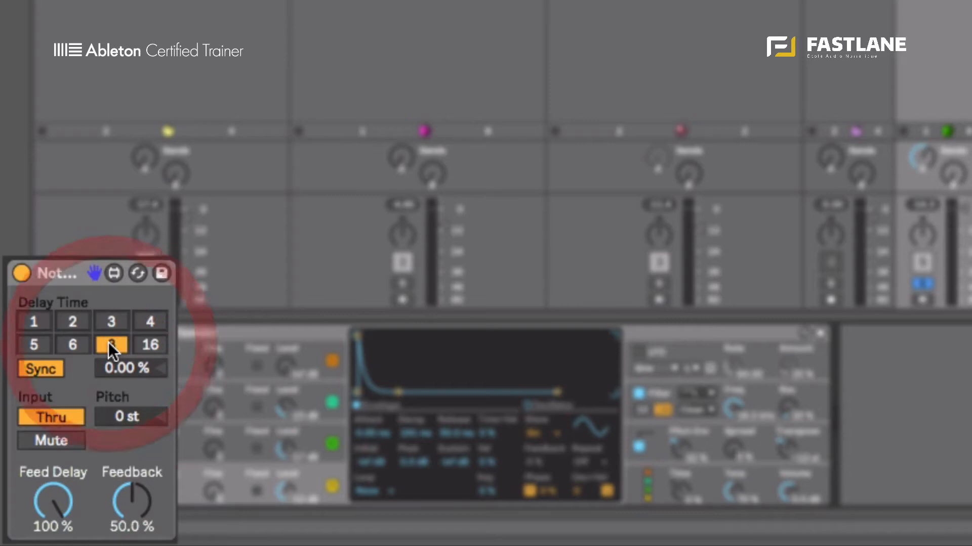
click(148, 344)
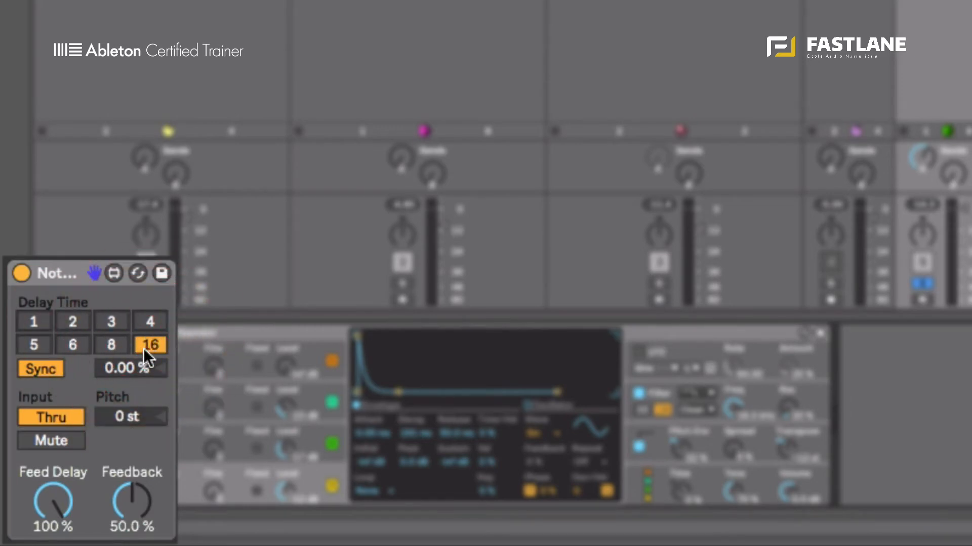
click(111, 344)
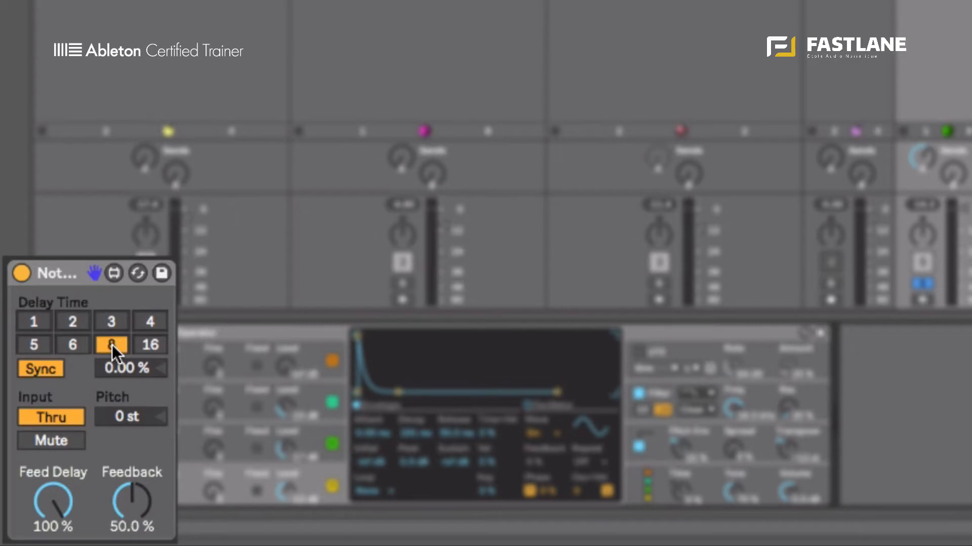
click(150, 321)
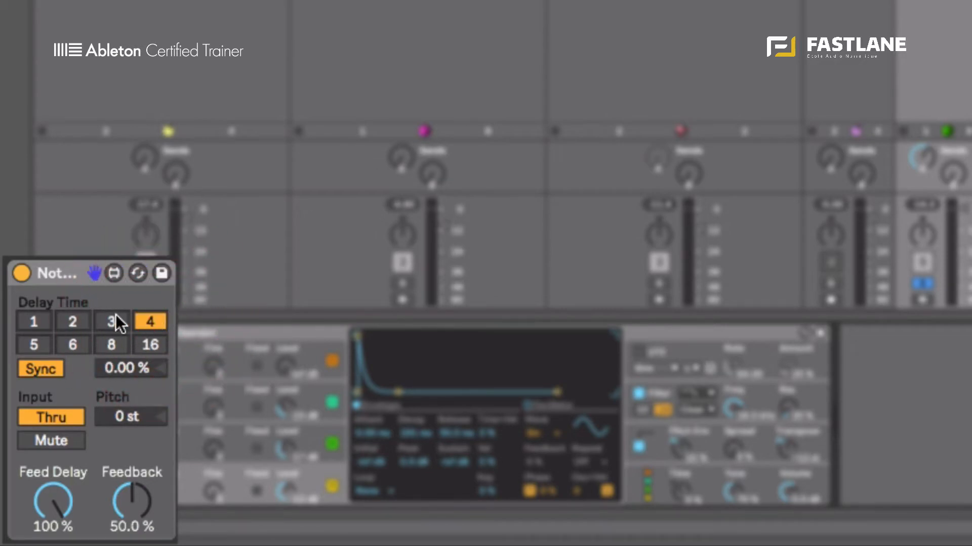
click(34, 321)
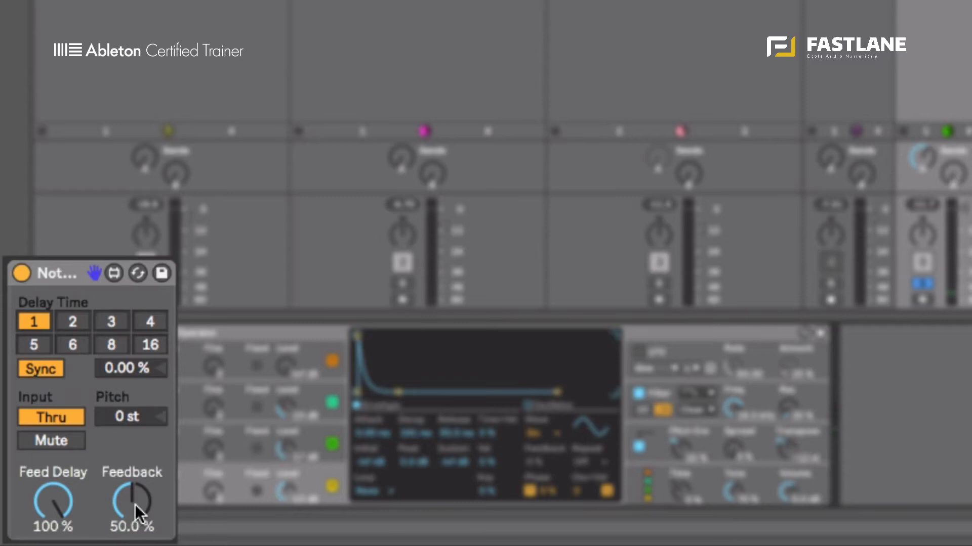
Step: Sweep Note Echo feedback up to about 72% and back to 0%
drag(131, 499, 132, 517)
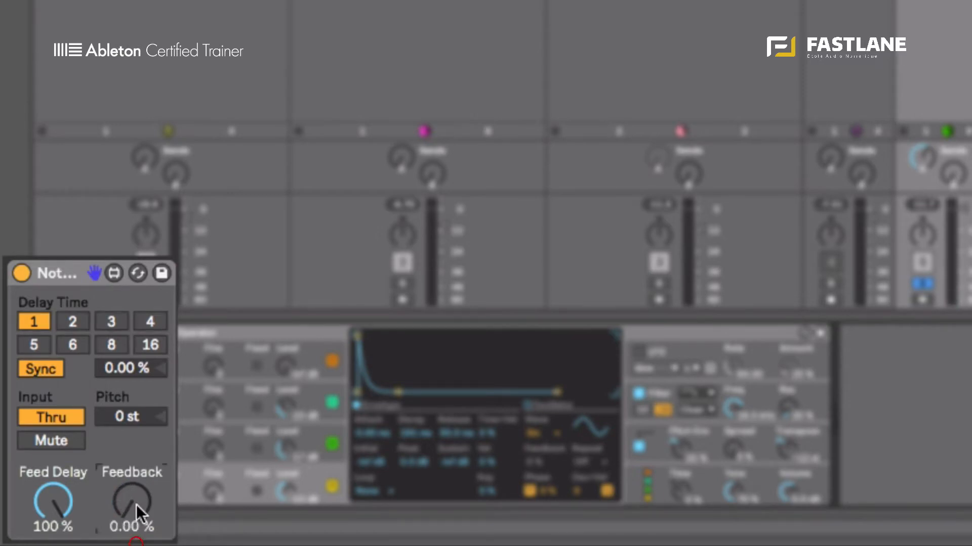
drag(130, 502, 140, 490)
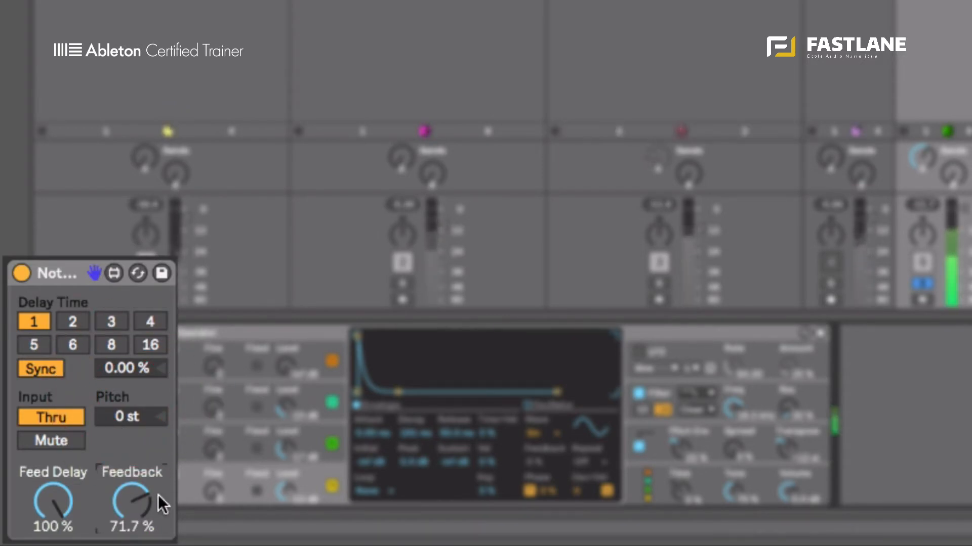
drag(132, 499, 132, 520)
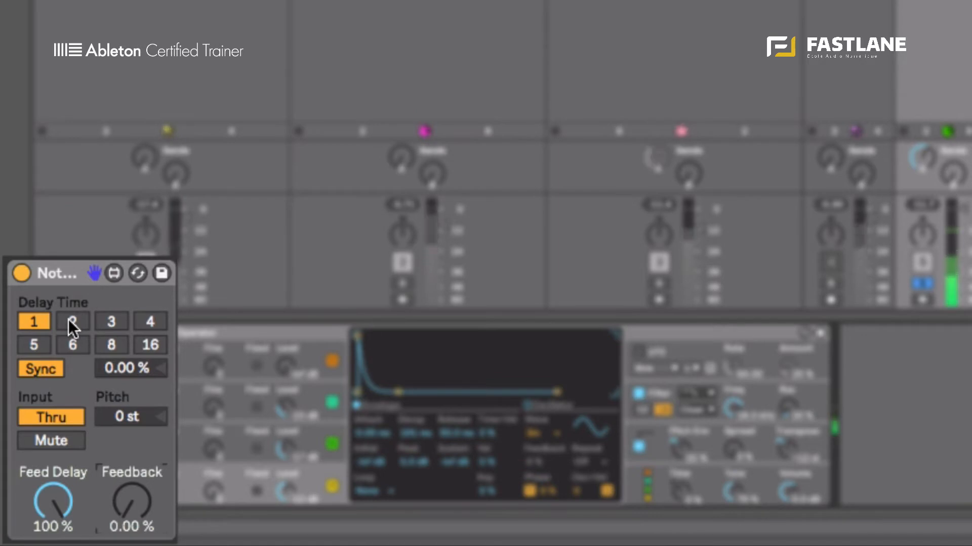
Step: Set Note Echo delay time to 3 and transpose the echoes by +1 st
click(71, 322)
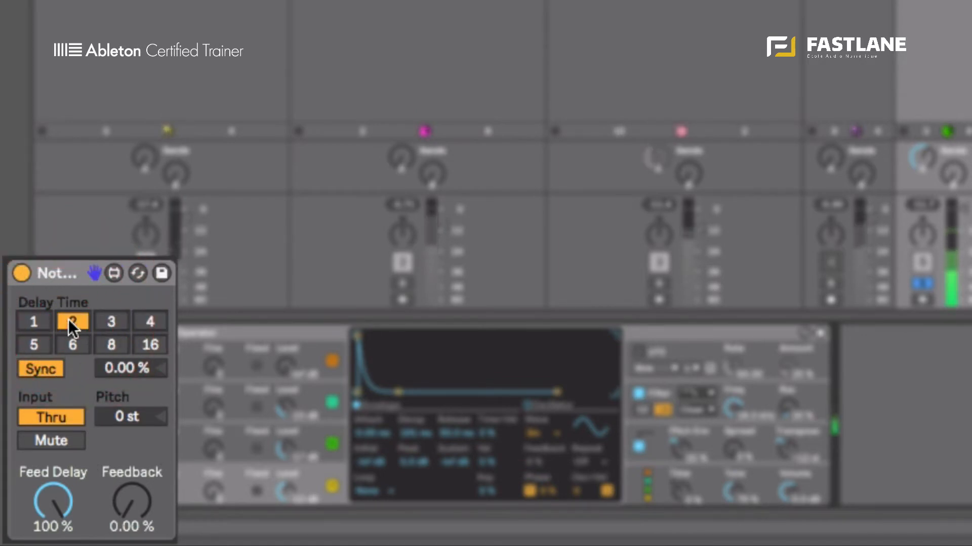
click(111, 321)
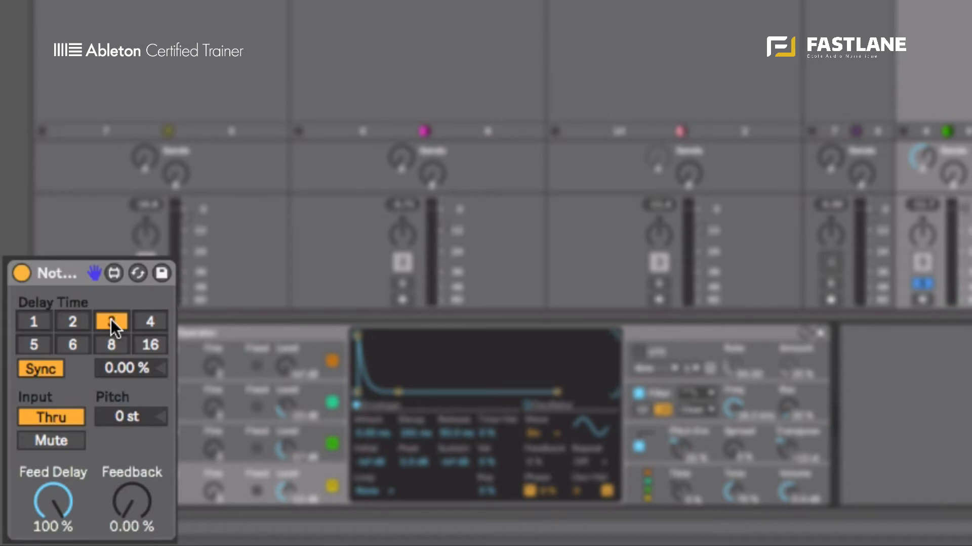
click(112, 320)
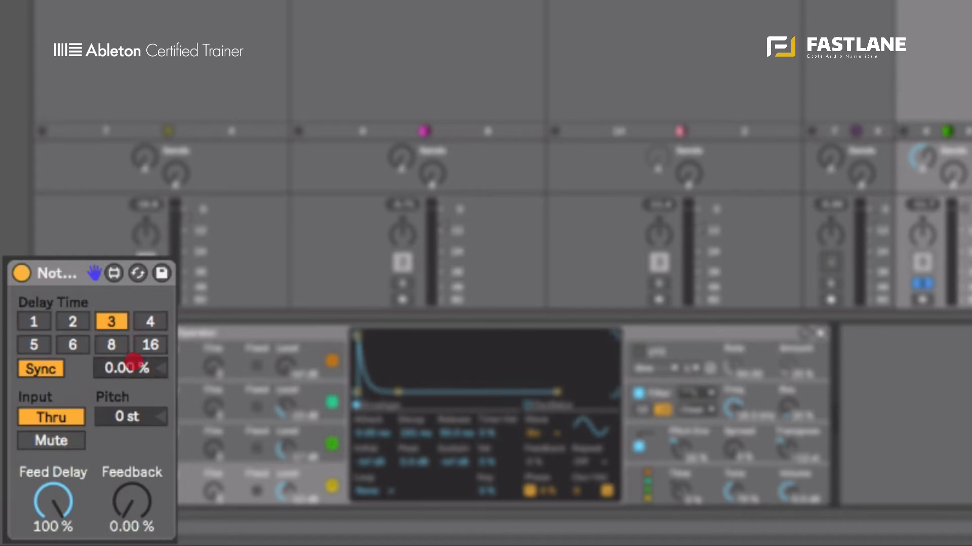
mouse_move(164, 377)
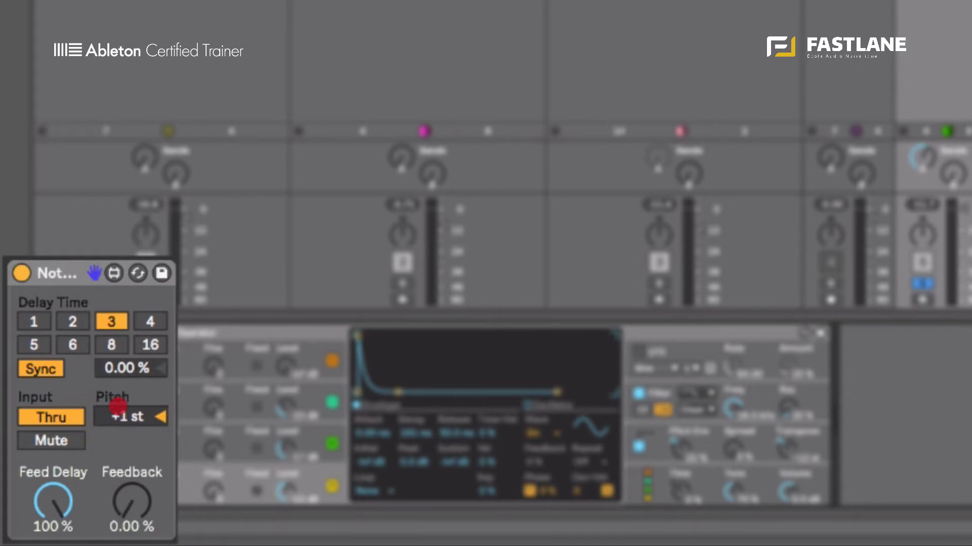
drag(131, 416, 131, 403)
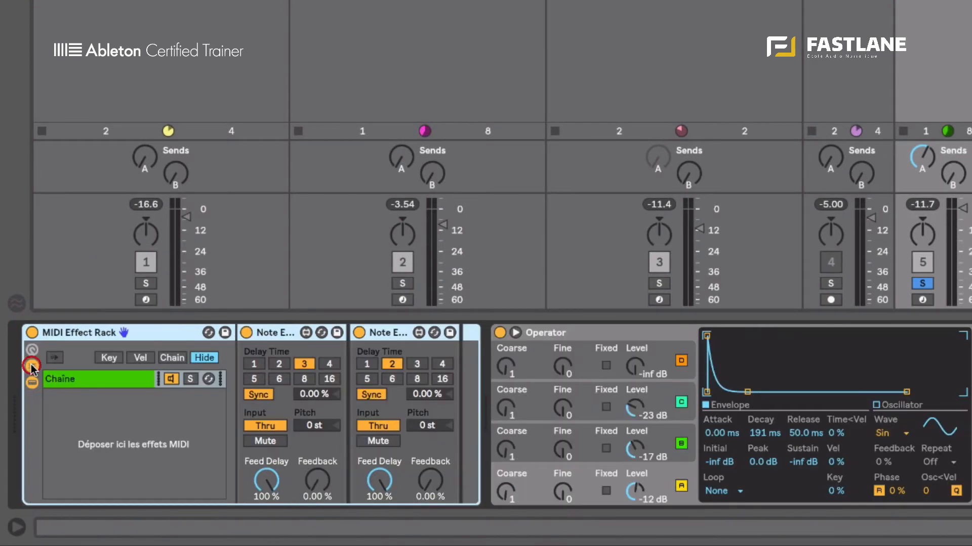
Step: Drag a second Note Echo into the MIDI Effect Rack as a parallel chain
drag(280, 333, 151, 409)
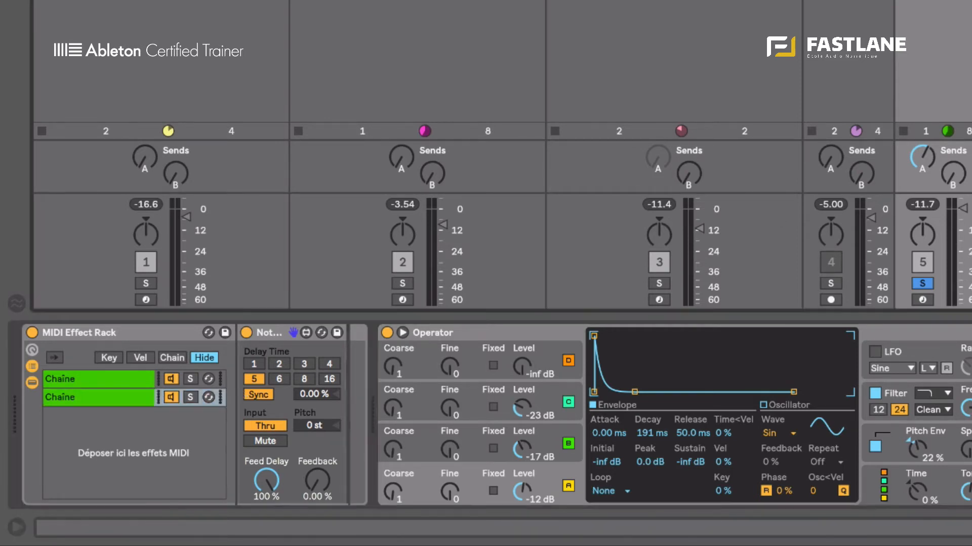
Step: On the second chain's Note Echo, toggle Mute and Thru and set delay time 6
click(93, 397)
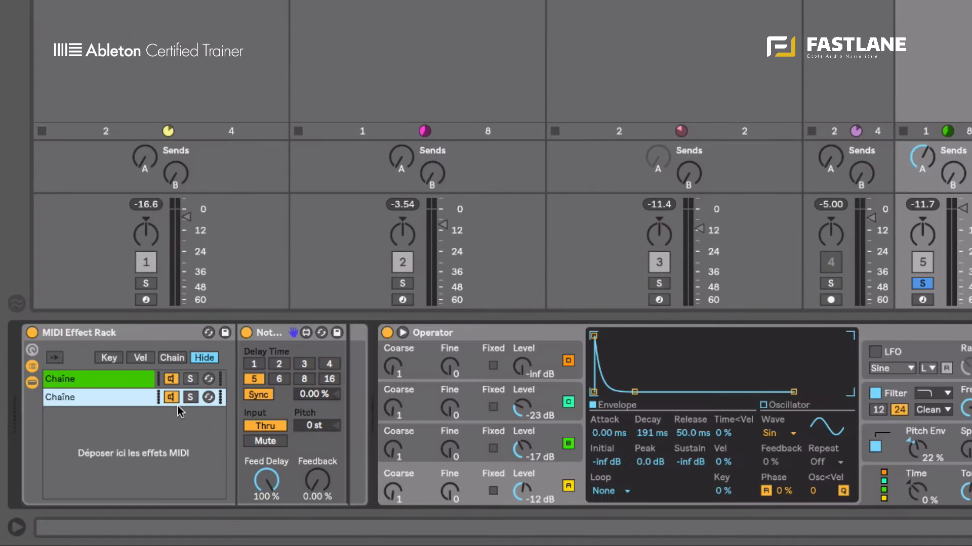
click(264, 440)
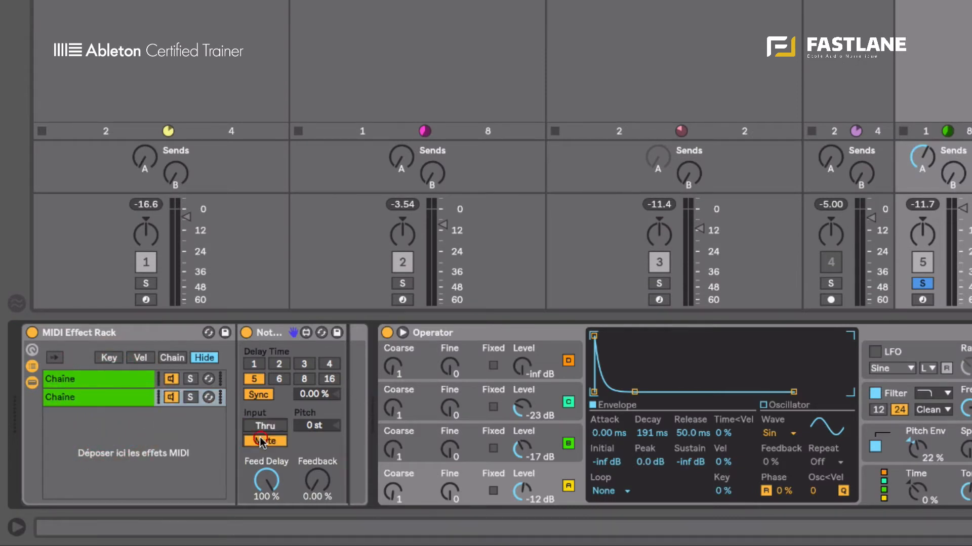
click(264, 440)
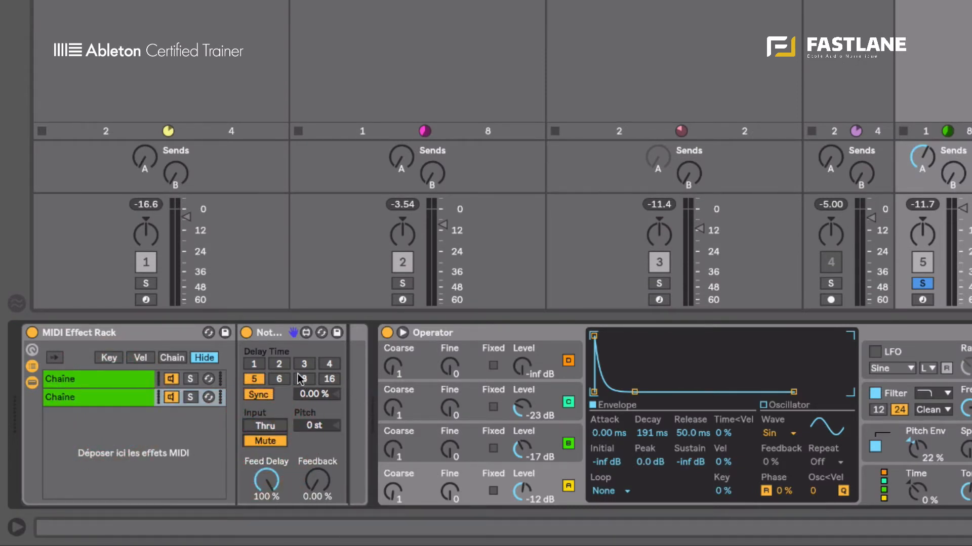
click(280, 379)
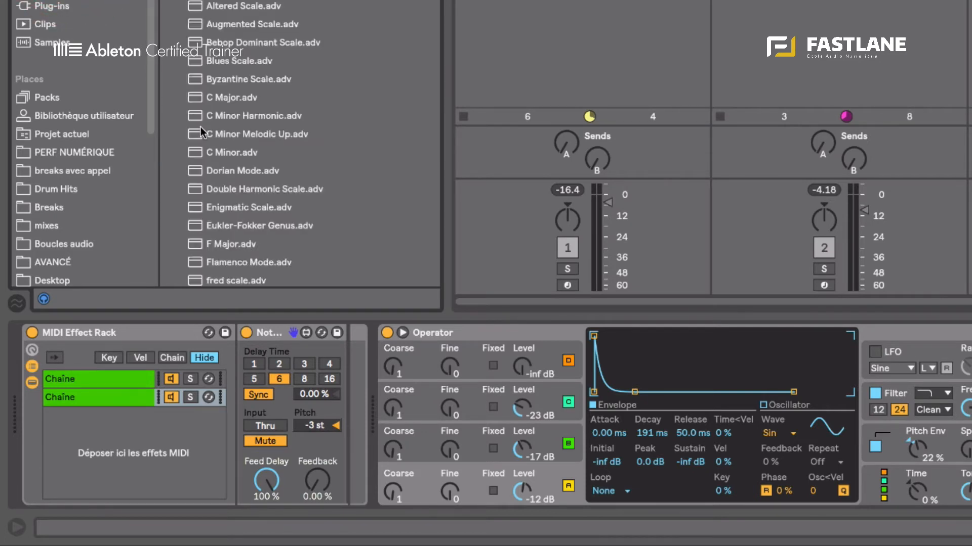
Step: Insert the C Minor scale preset between the echo rack and Operator
double_click(232, 152)
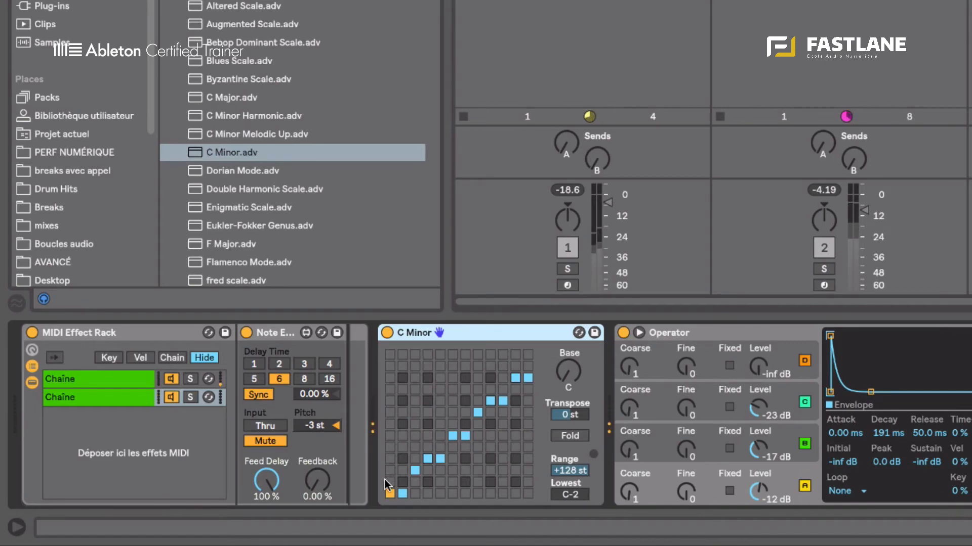
click(74, 396)
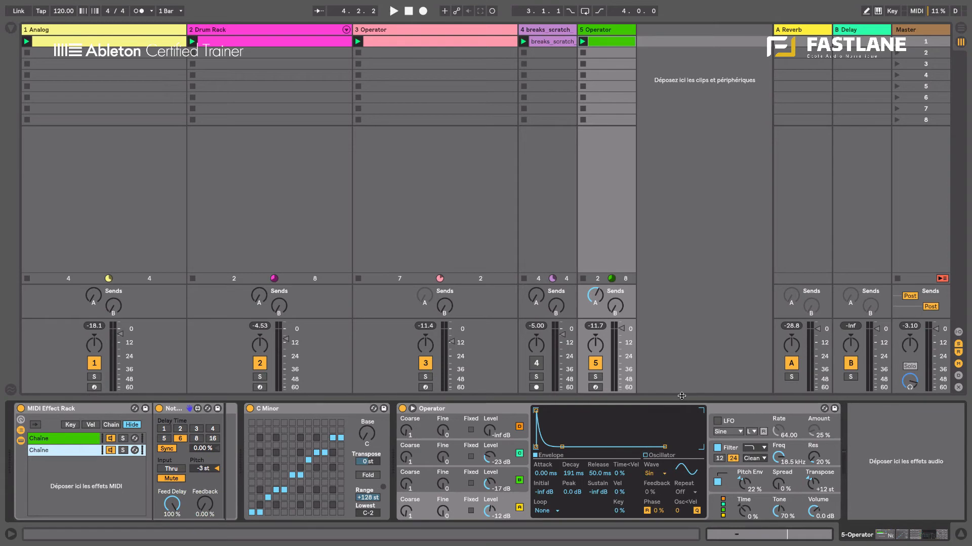
mouse_move(535, 377)
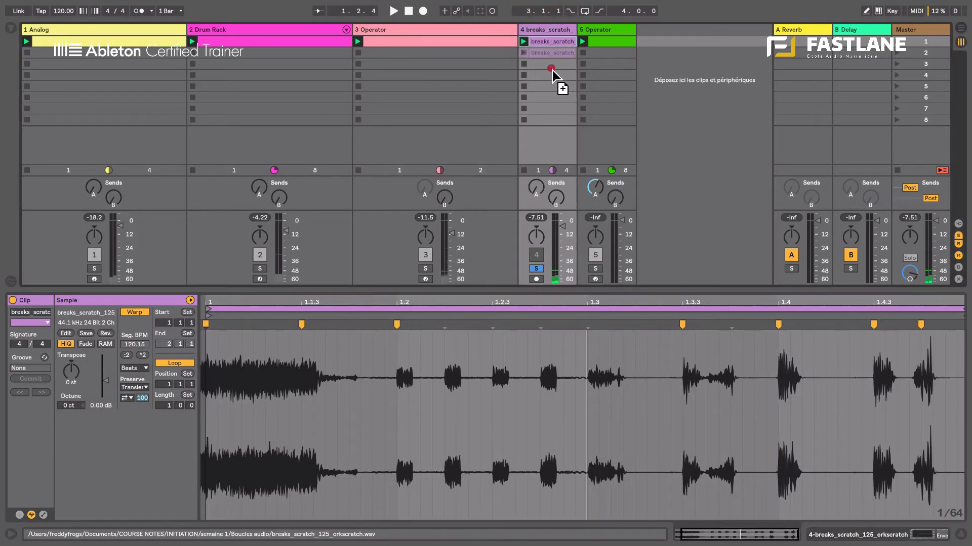
Step: Copy breaks_scratch into slot 4 and crop its sample to the selected short region
drag(540, 402, 564, 403)
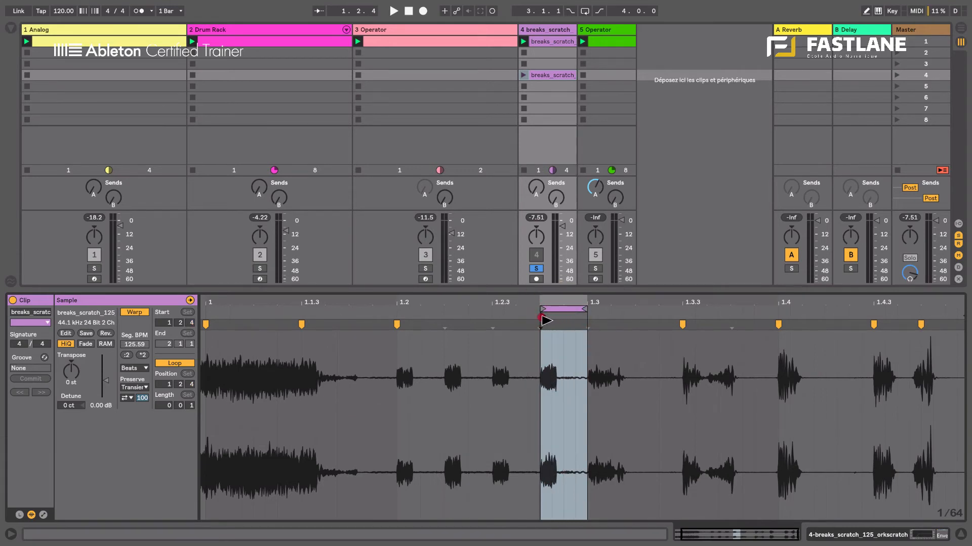
right_click(545, 319)
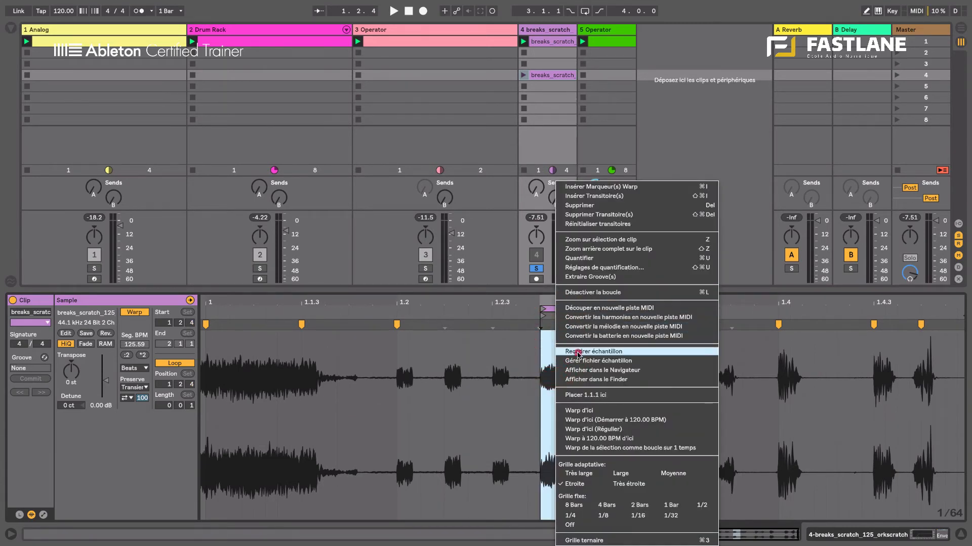
click(598, 30)
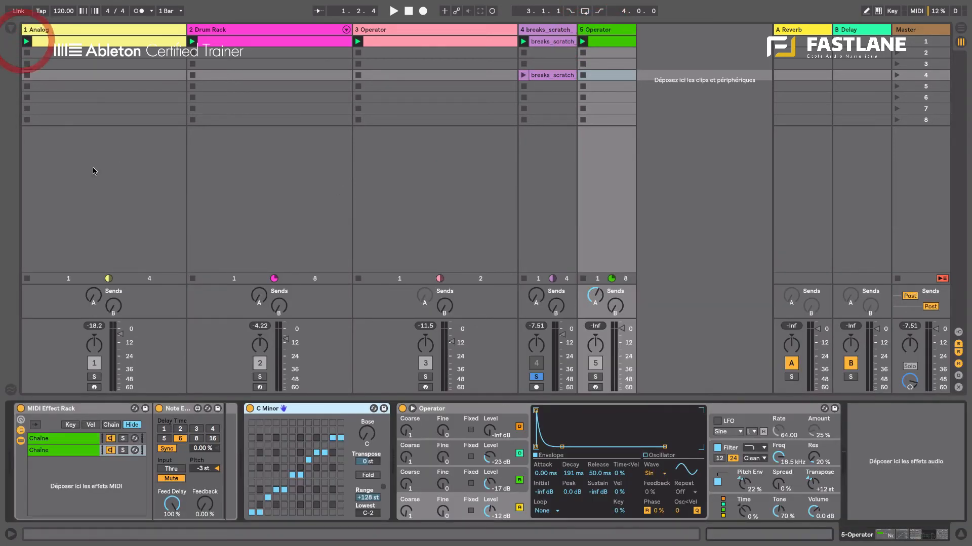
Step: Load the breaks_scratch sample into a Simpler on track 5, show its Controls view, and unsolo all tracks
click(11, 30)
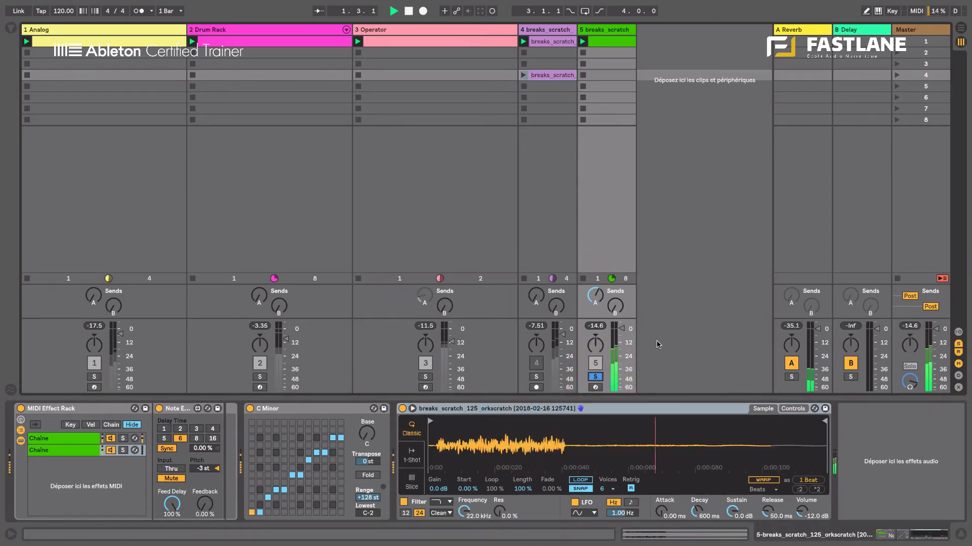
click(791, 408)
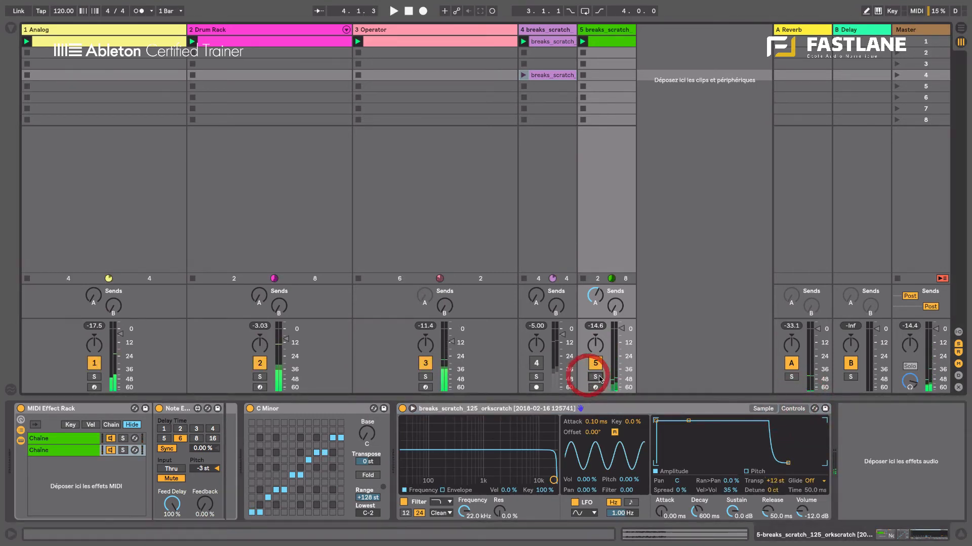
click(393, 11)
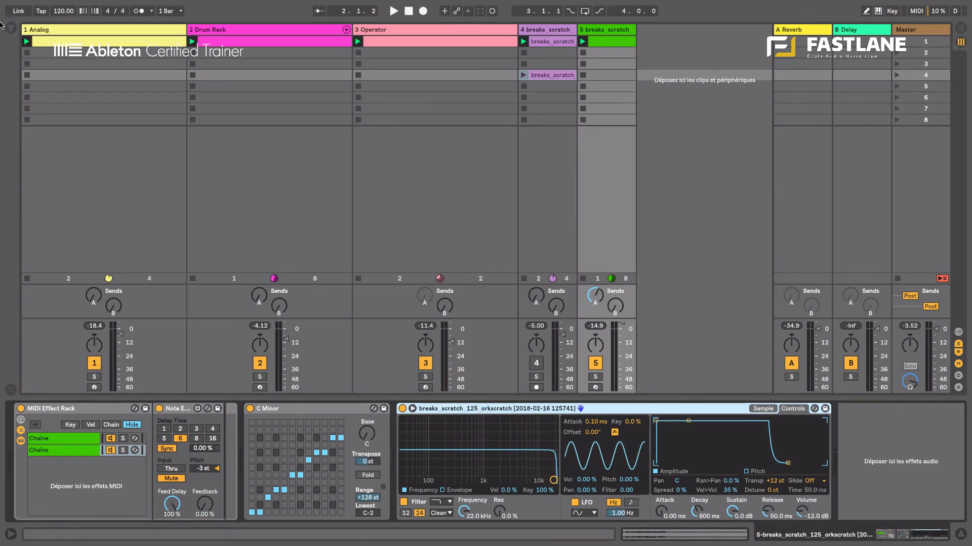
Step: Load an empty Drum Rack onto track 5 from the Browser's Drums category
click(11, 30)
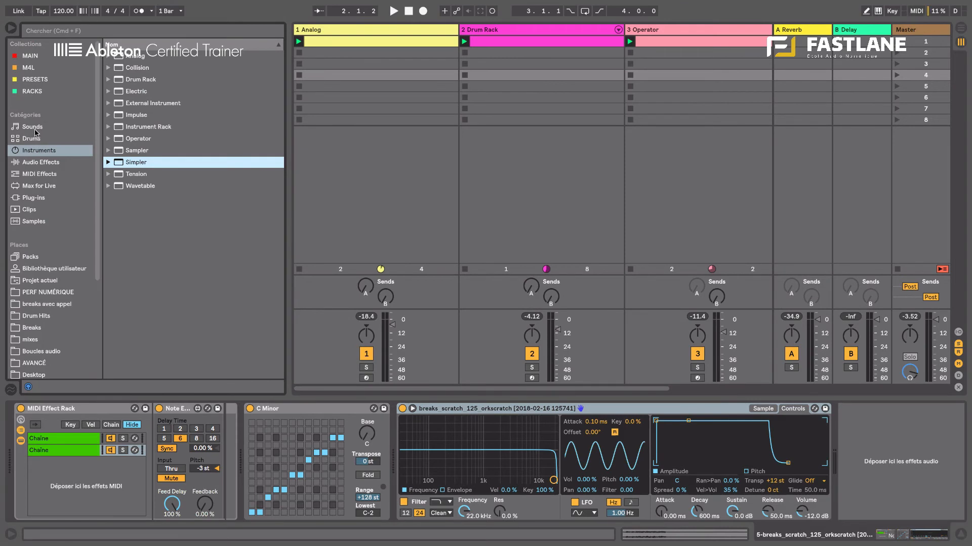
click(30, 139)
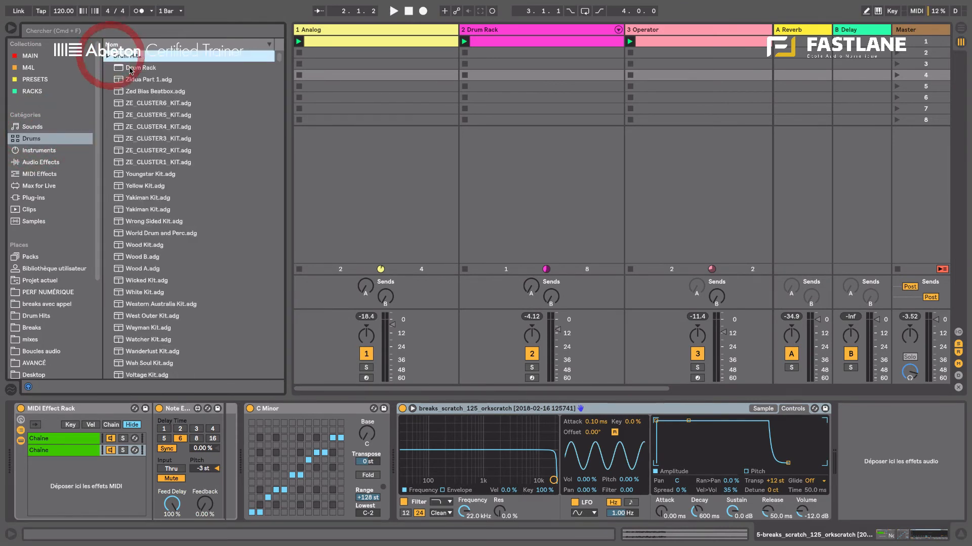
double_click(140, 67)
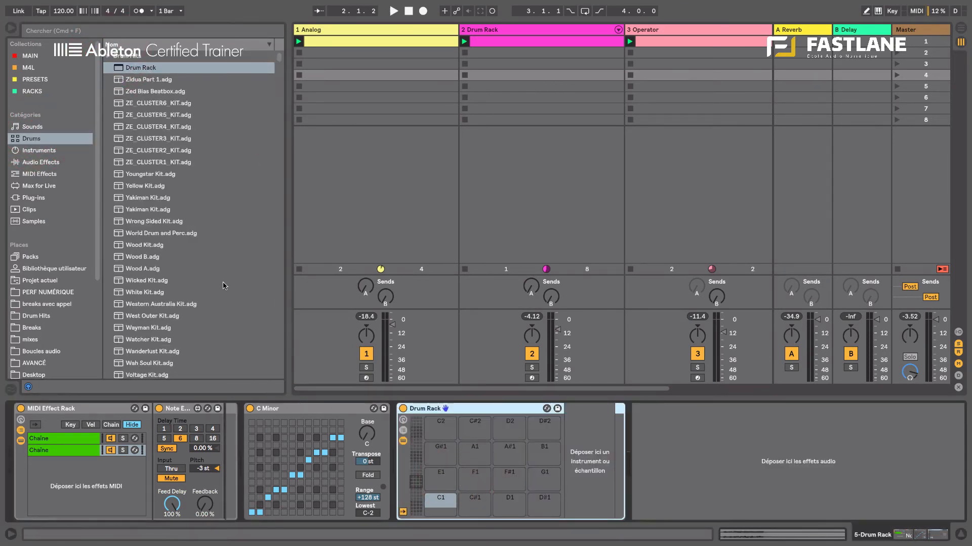
Step: Place Zidua-Snare-01, 03 and 04 from the Snare folder onto the Drum Rack pads
click(115, 67)
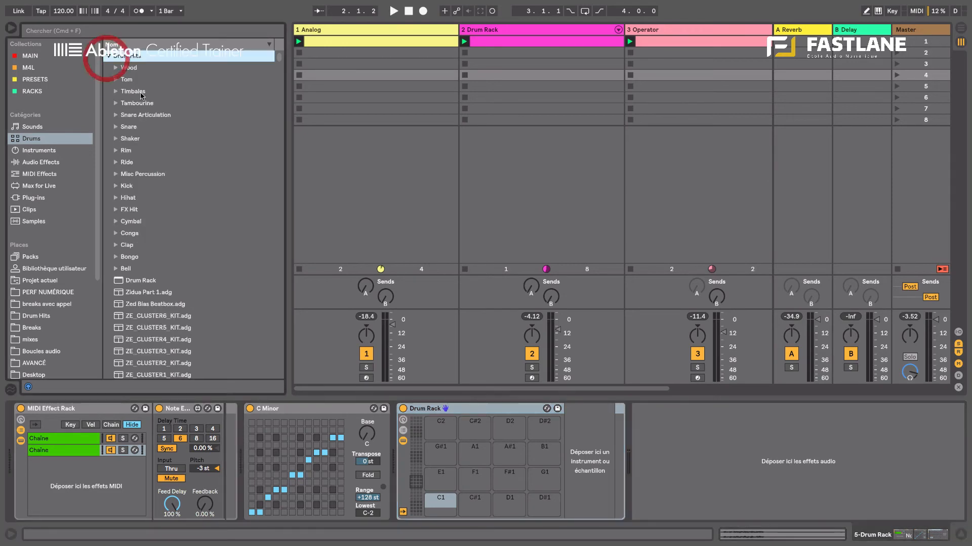
click(129, 127)
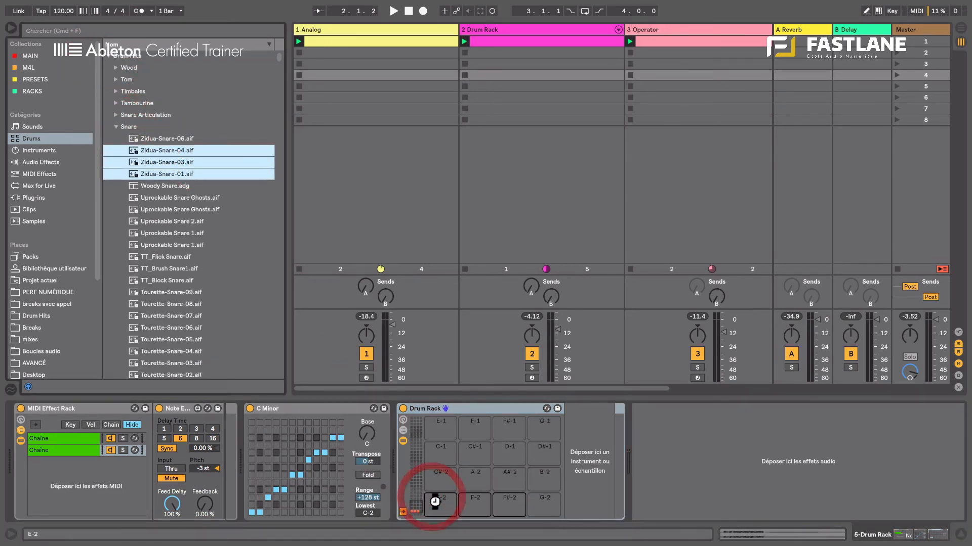
click(439, 503)
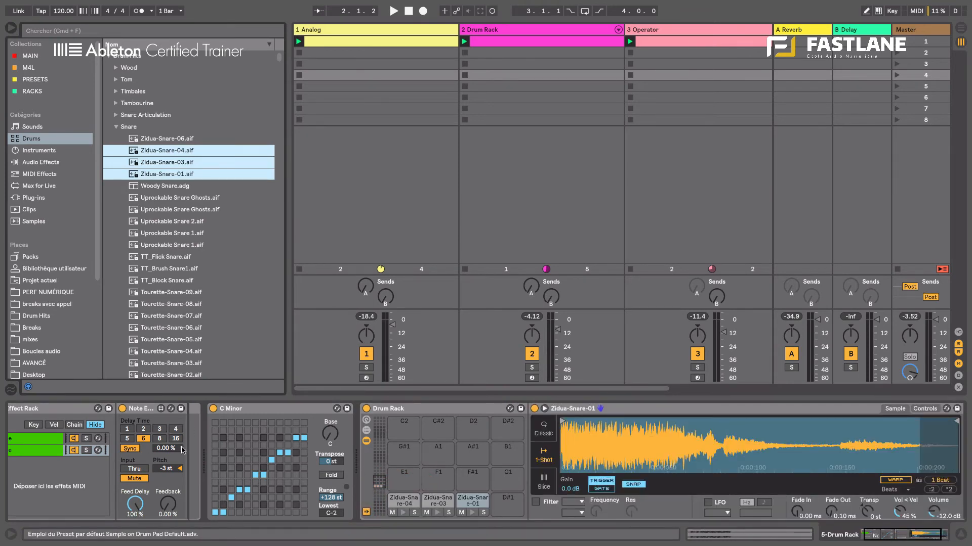
key(cmd+space)
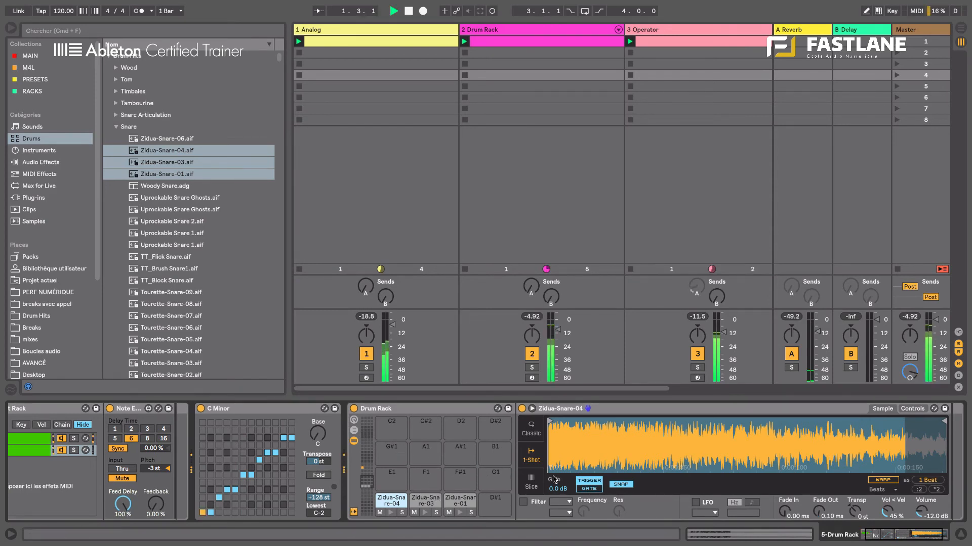
click(393, 10)
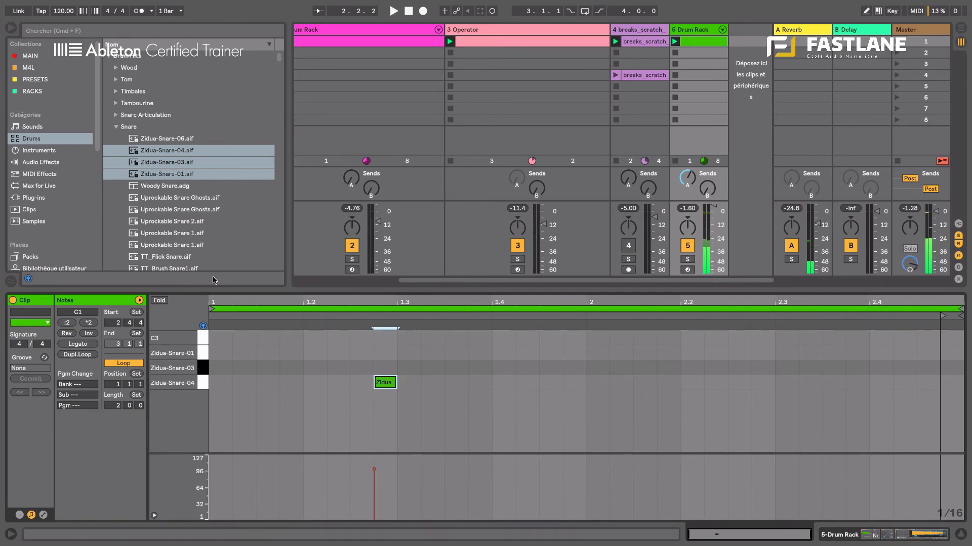
Step: Fold the drum clip's note editor down to the three Zidua snare rows
click(158, 303)
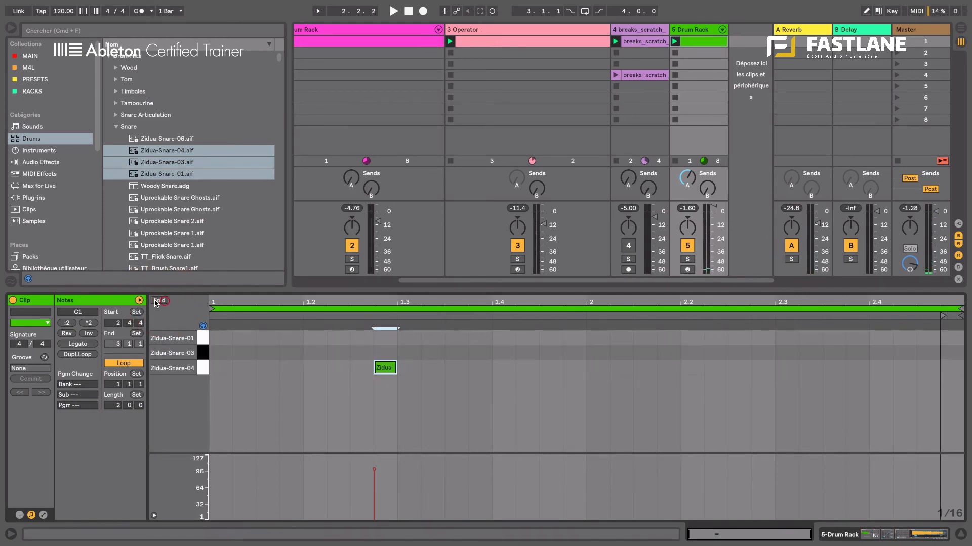
click(385, 367)
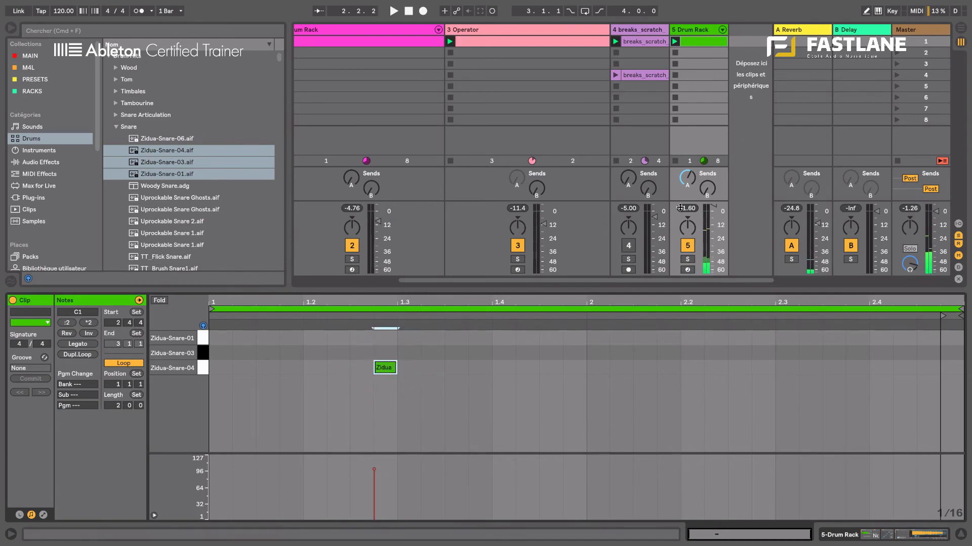
click(392, 10)
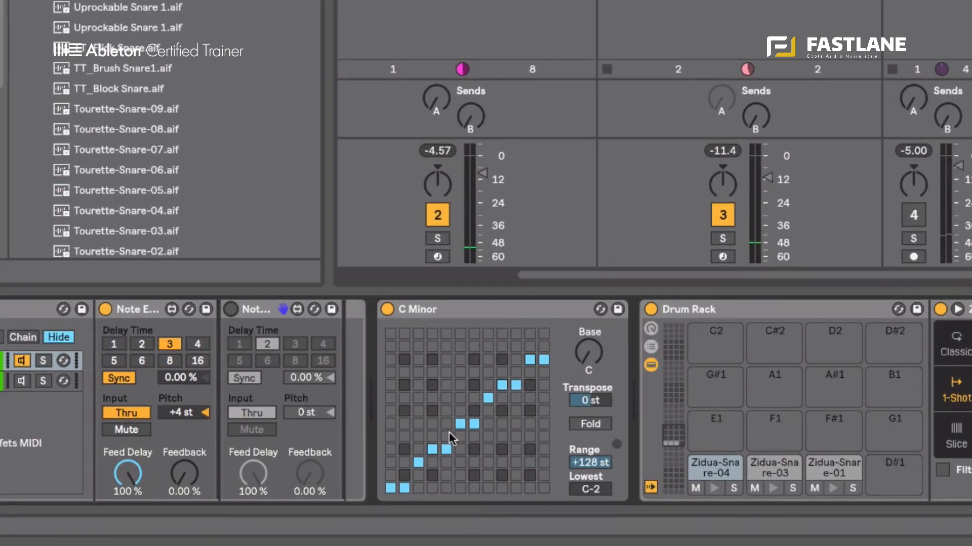
mouse_move(898, 490)
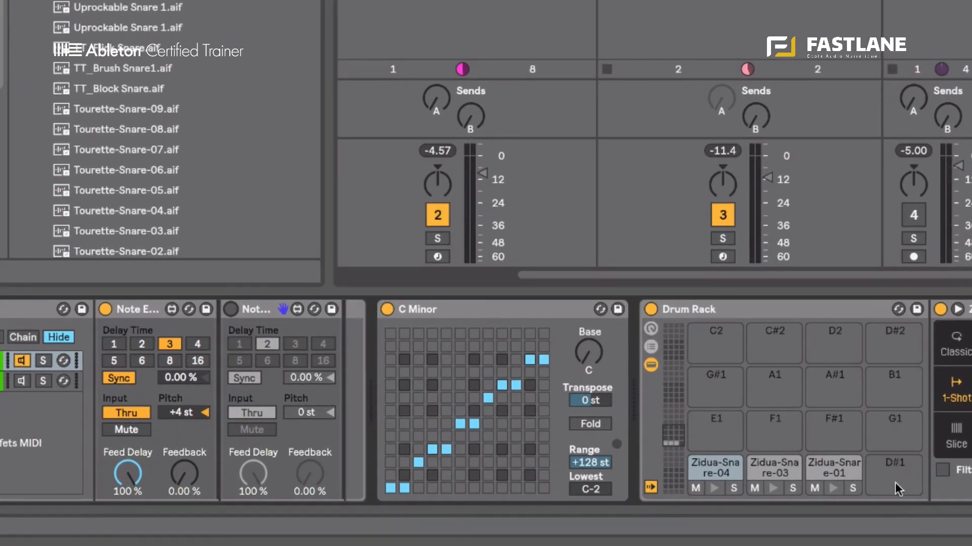